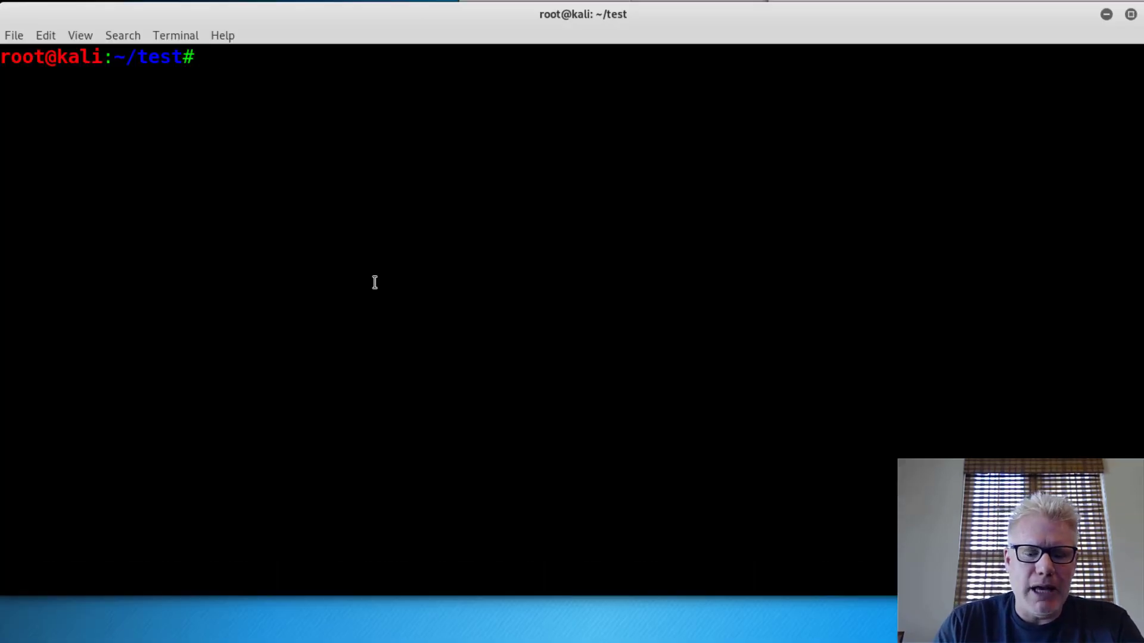
# Show the manual page for masscan with 'man masscan'
pyautogui.write('man ma')
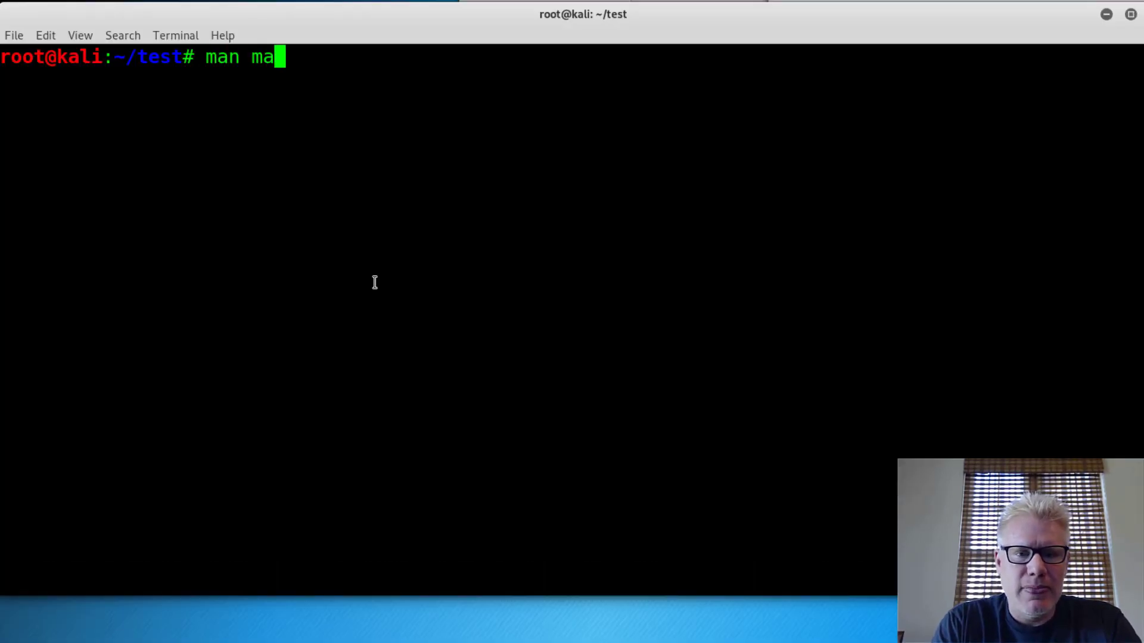
pyautogui.write('s')
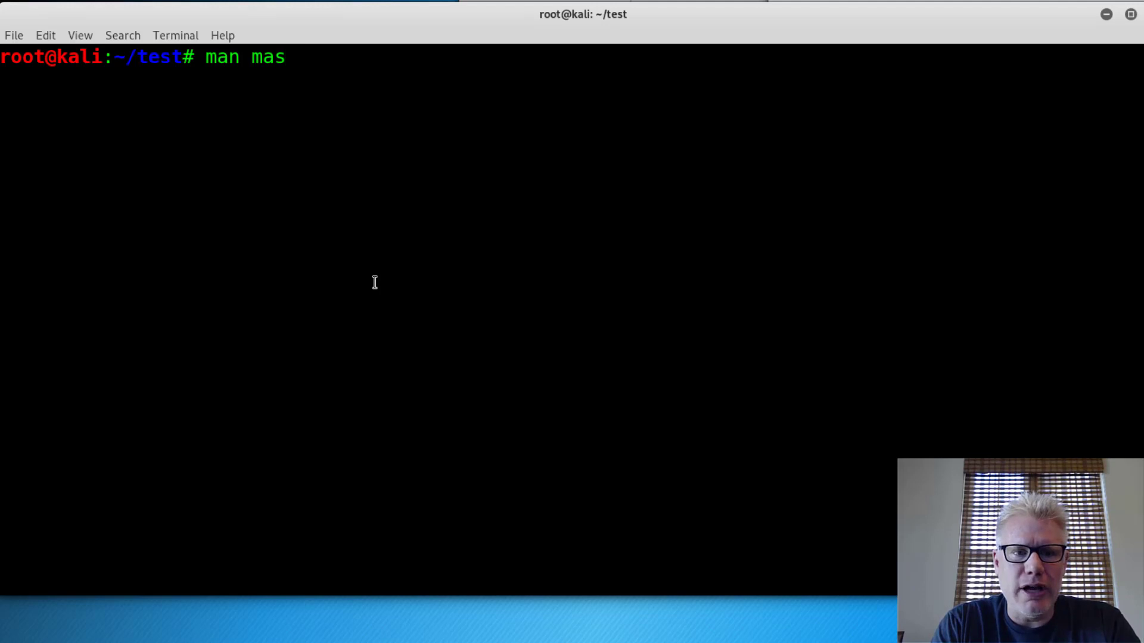
pyautogui.write('s')
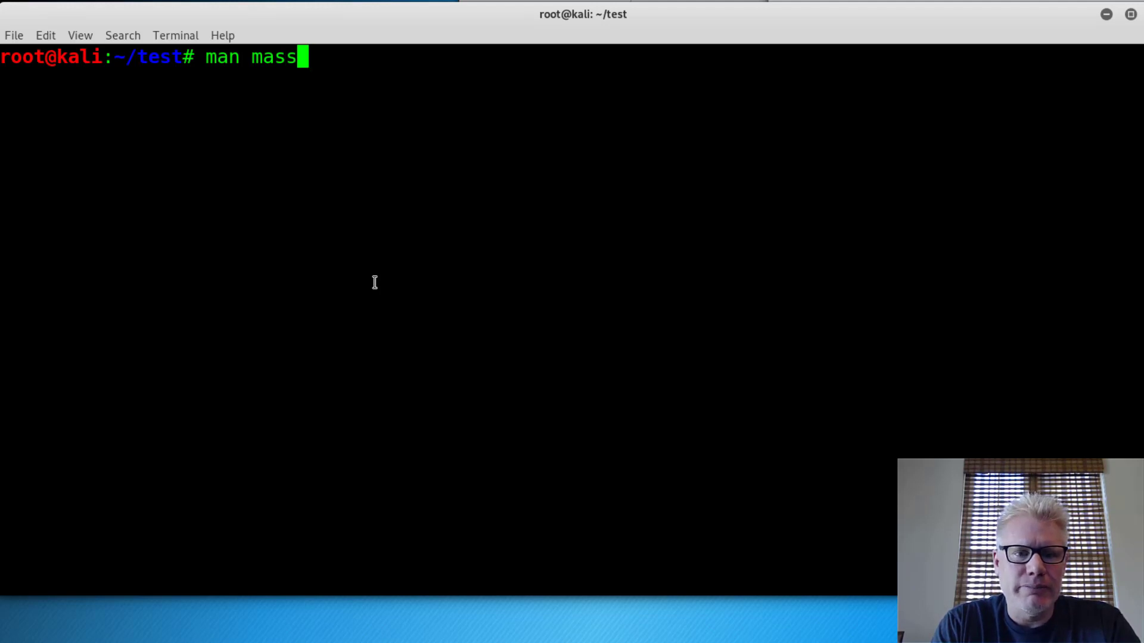
pyautogui.press('Return')
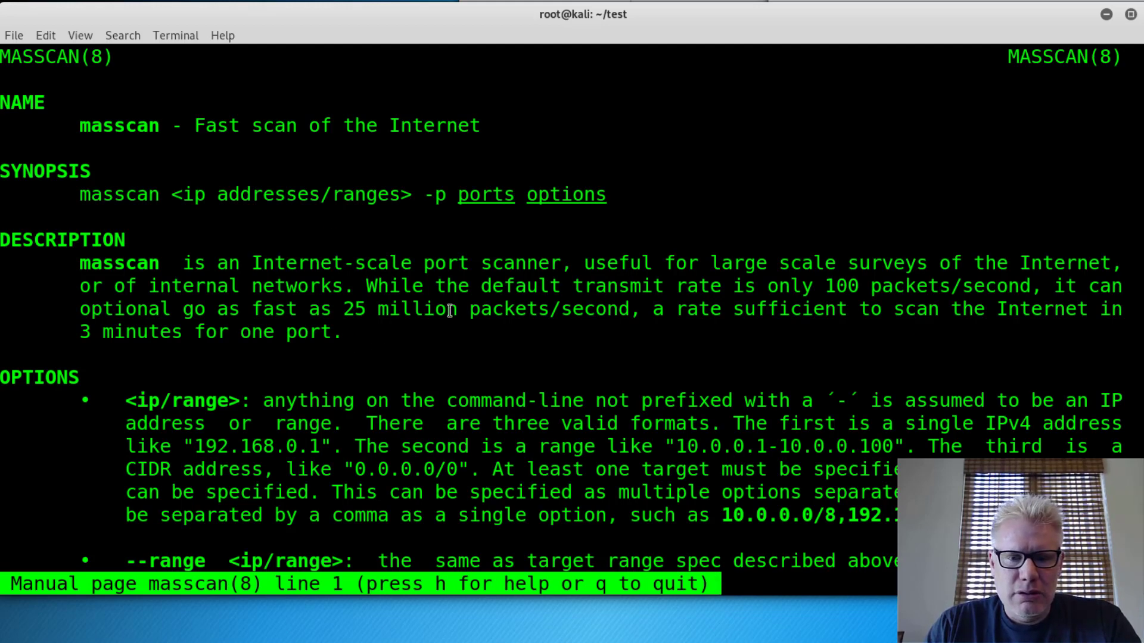
pyautogui.moveTo(692, 288)
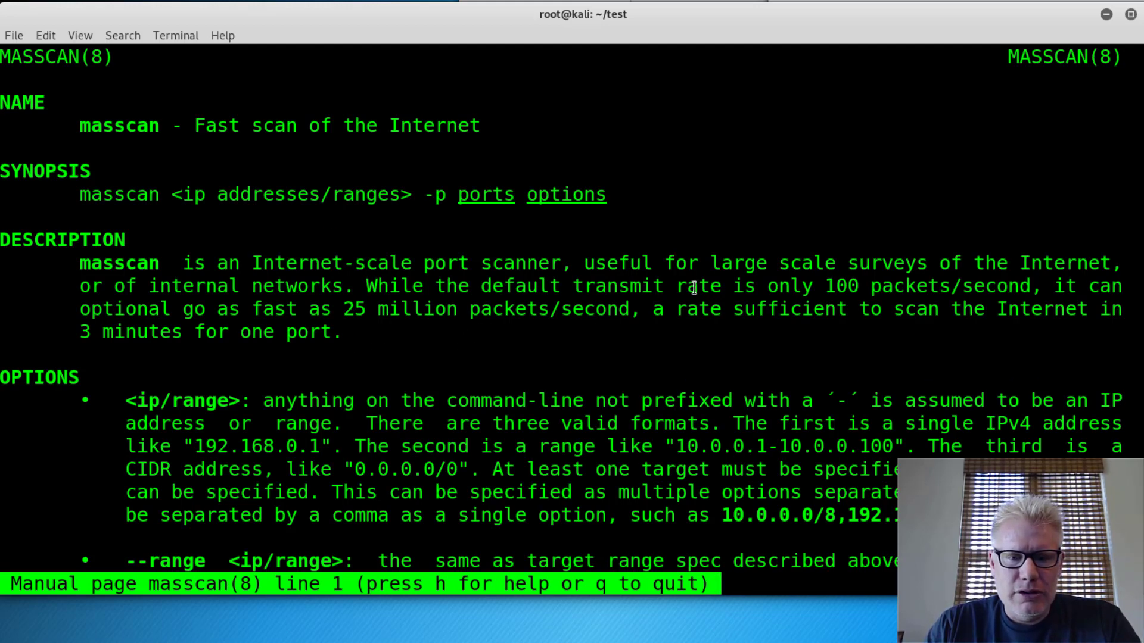
pyautogui.moveTo(317, 312)
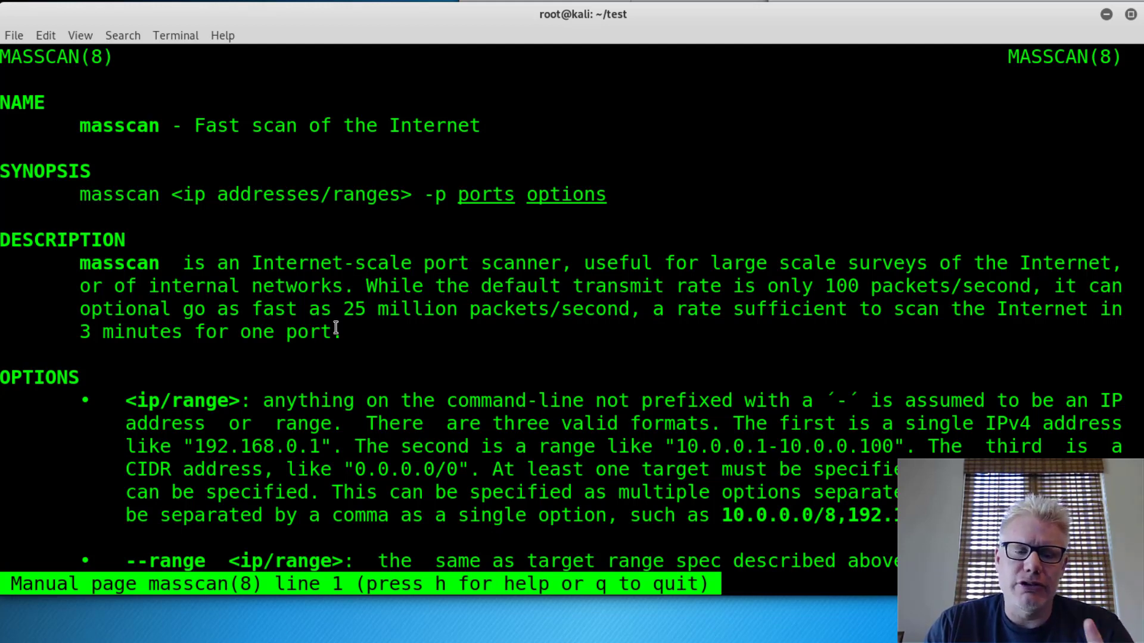
# Scroll through the -p and --rate options, then quit the man page back to the prompt
pyautogui.scroll(-3)
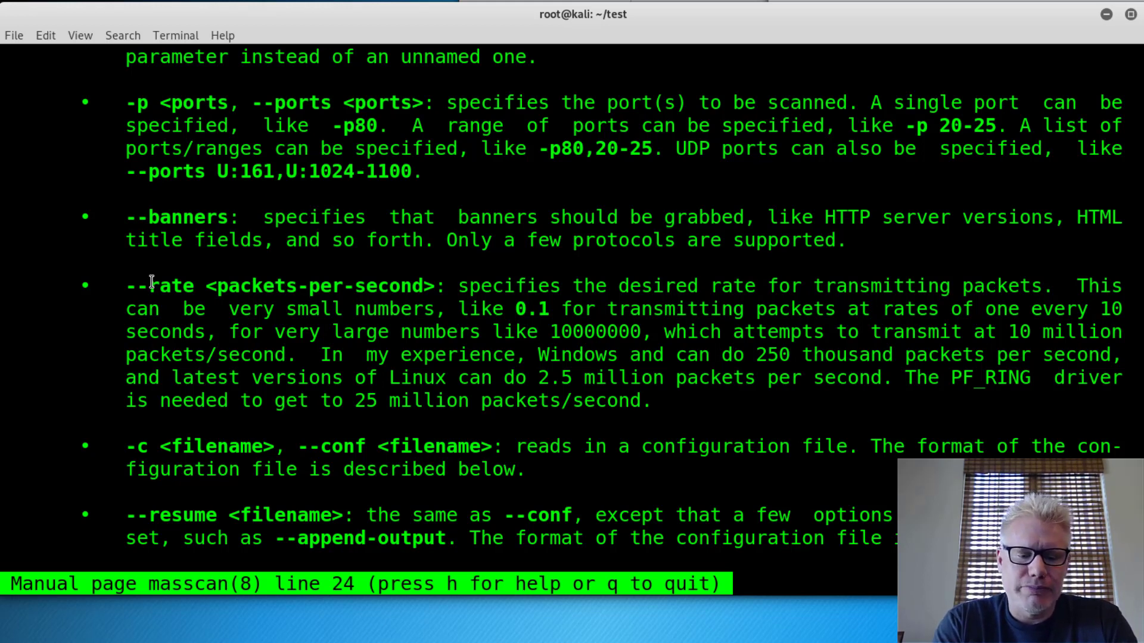
pyautogui.press('q')
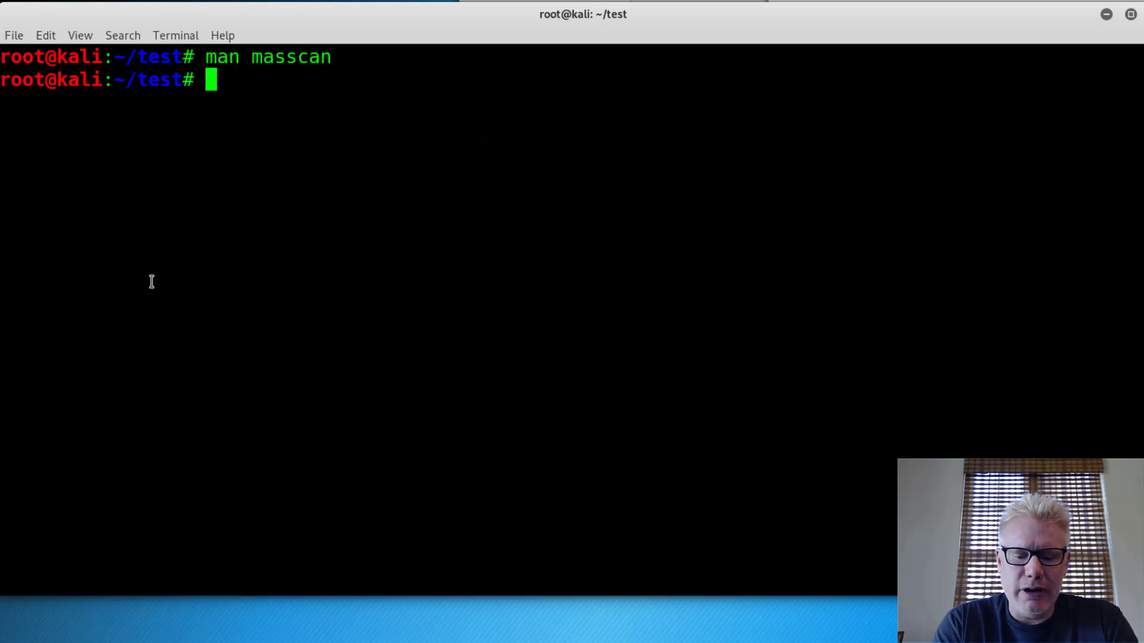
# Run masscan with no arguments to print its usage summary
pyautogui.write('masscan')
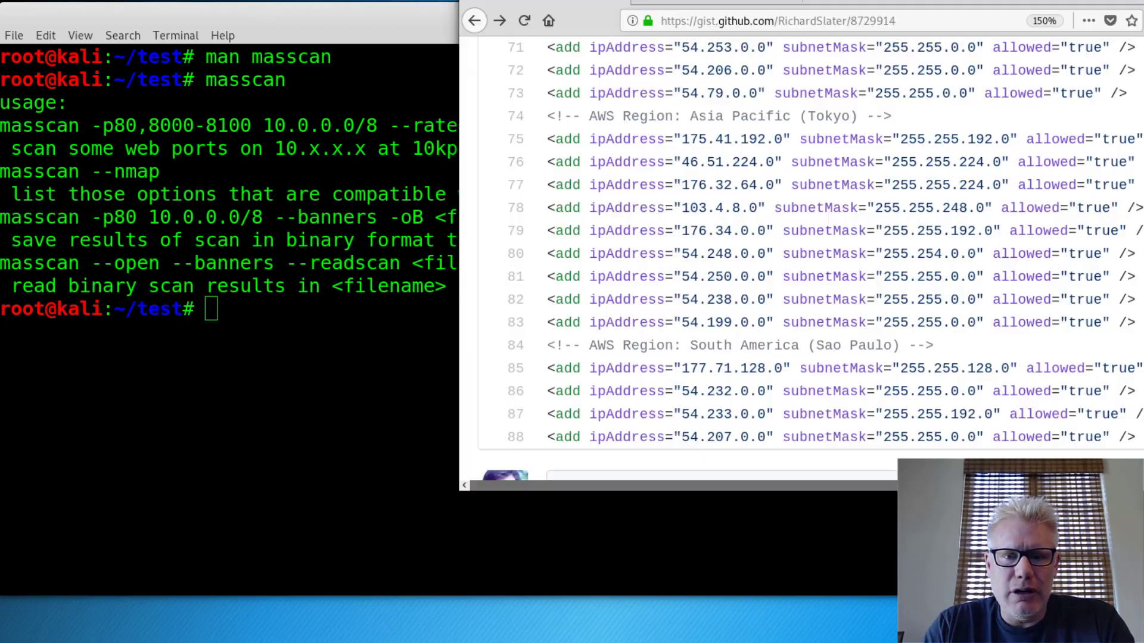
pyautogui.moveTo(715, 253)
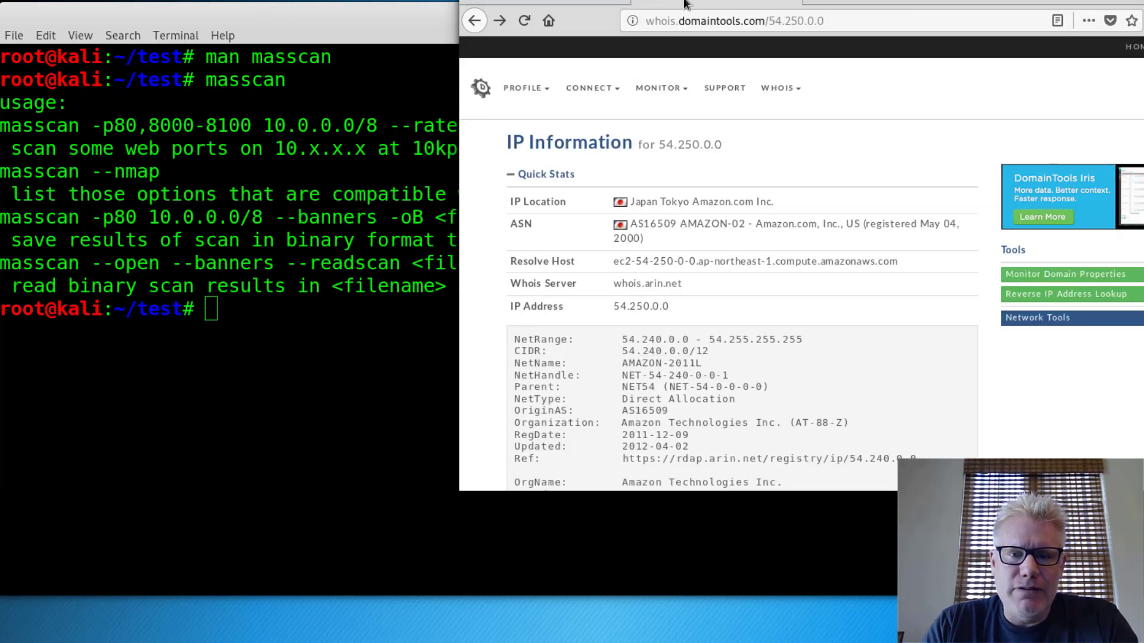
# Scroll the whois record for 54.250.0.0 identifying it as Amazon's Tokyo block
pyautogui.scroll(3)
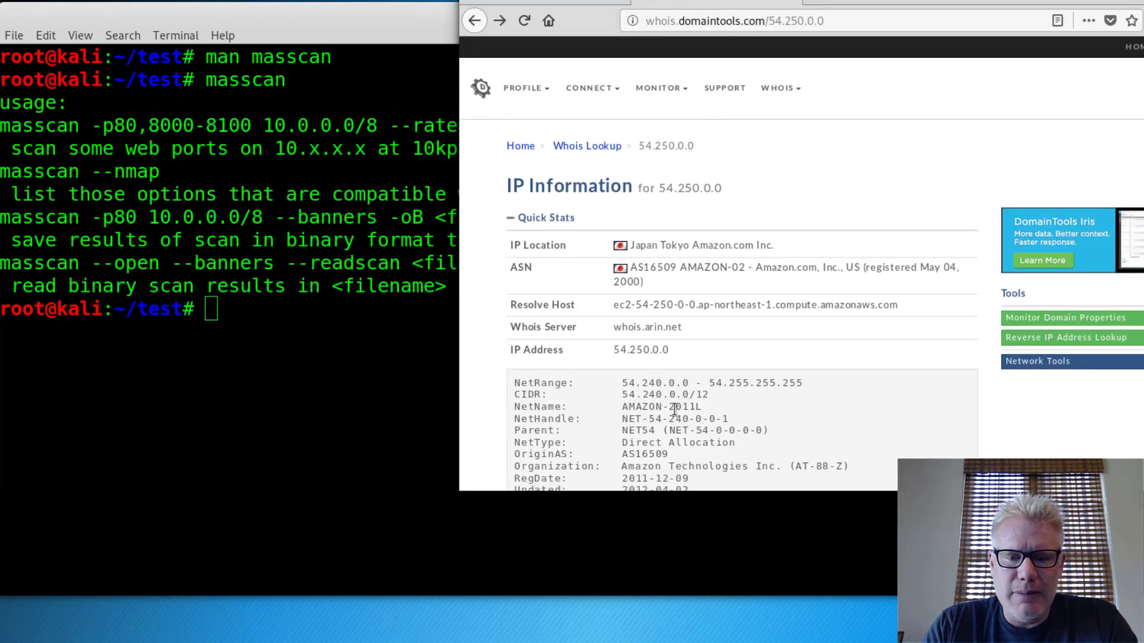
pyautogui.scroll(-3)
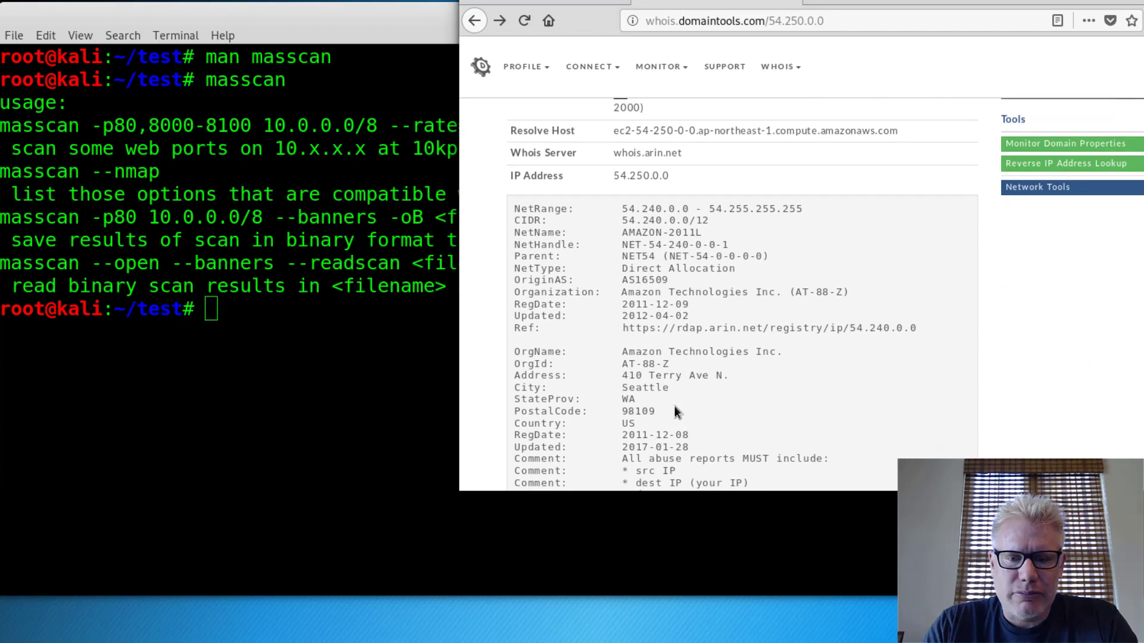
pyautogui.scroll(-3)
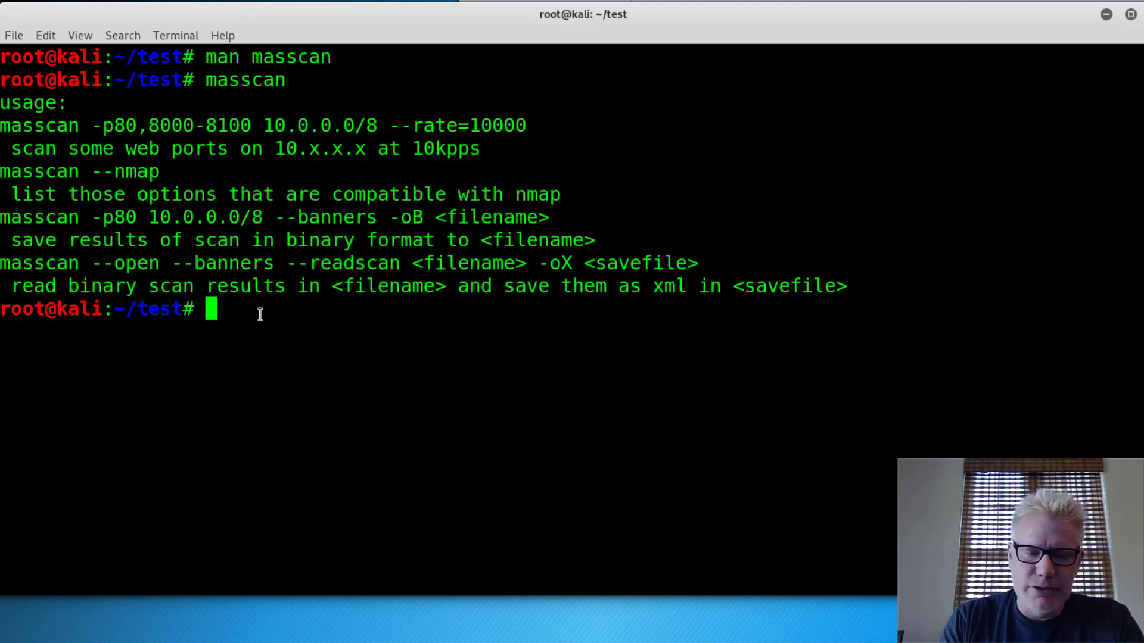
# Start a masscan command targeting 54.250.0.0/16 with -p80,443,445
pyautogui.write('mas')
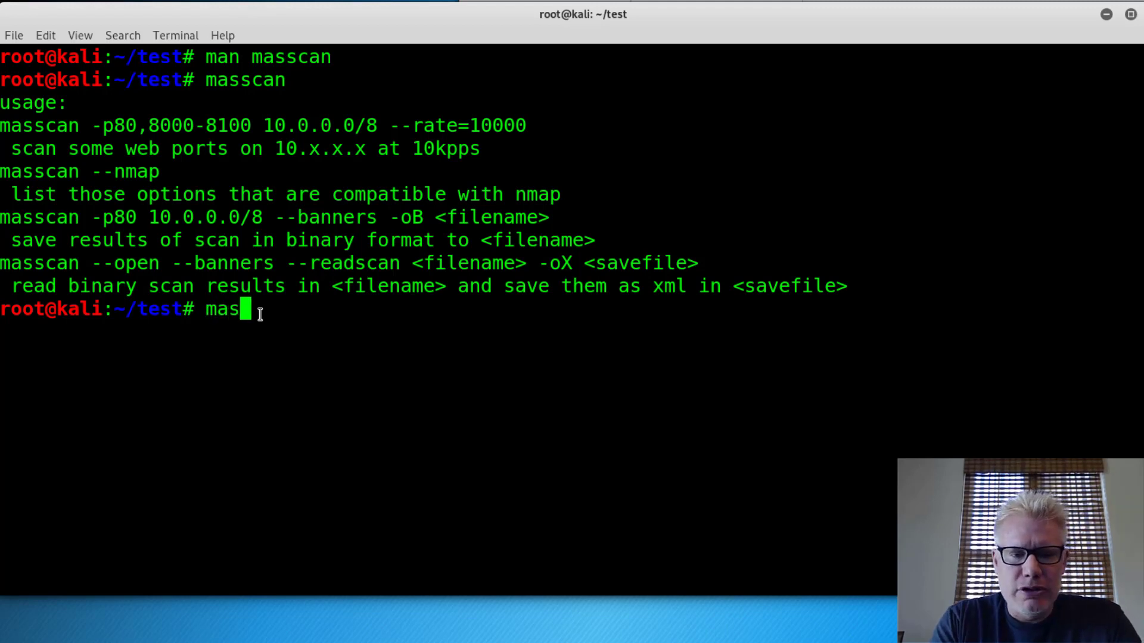
pyautogui.write('scan -p')
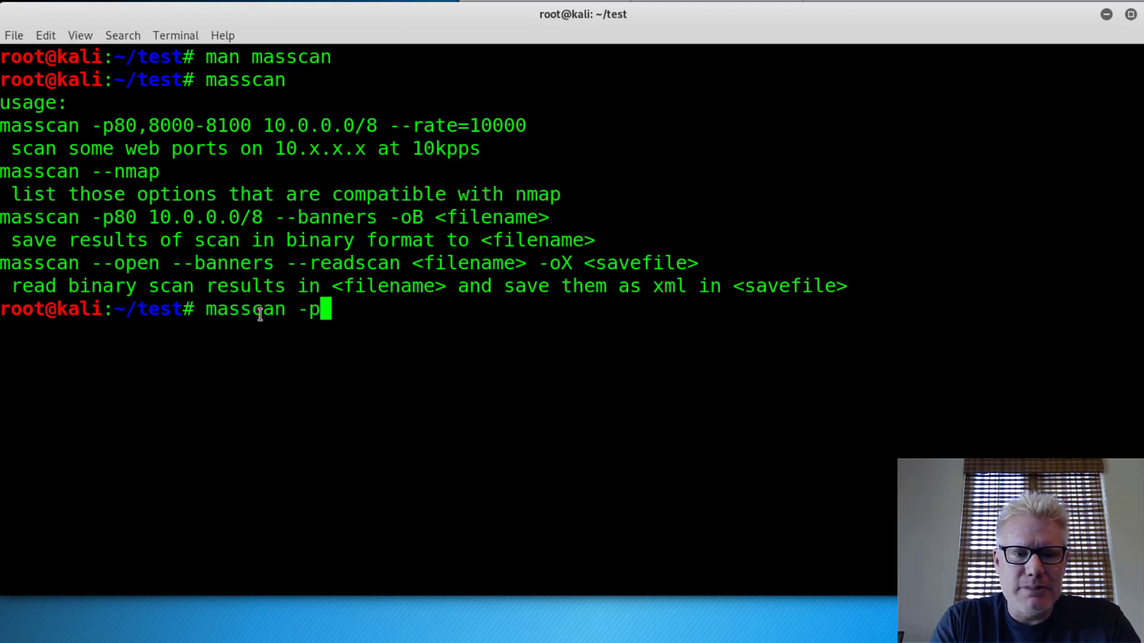
pyautogui.write('80,44')
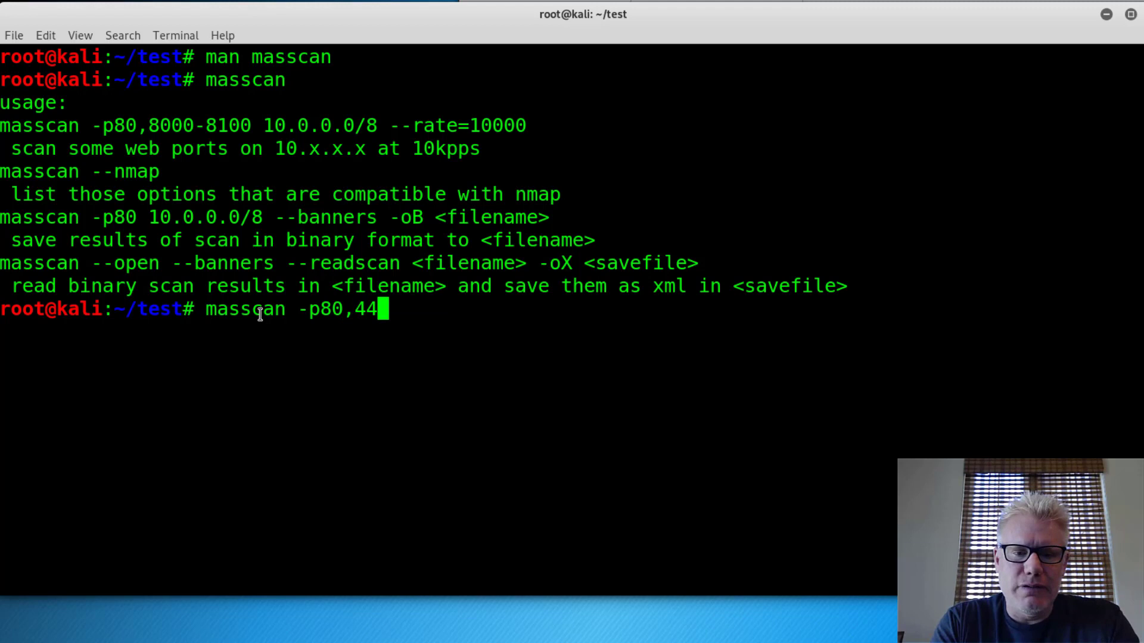
pyautogui.write('3,44')
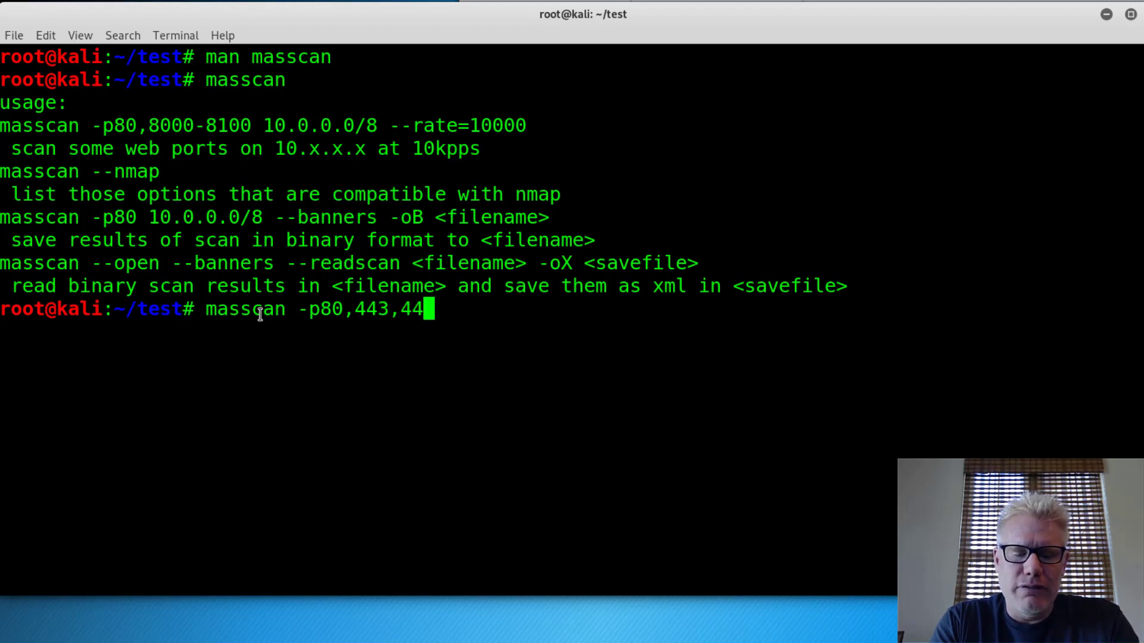
pyautogui.write('5')
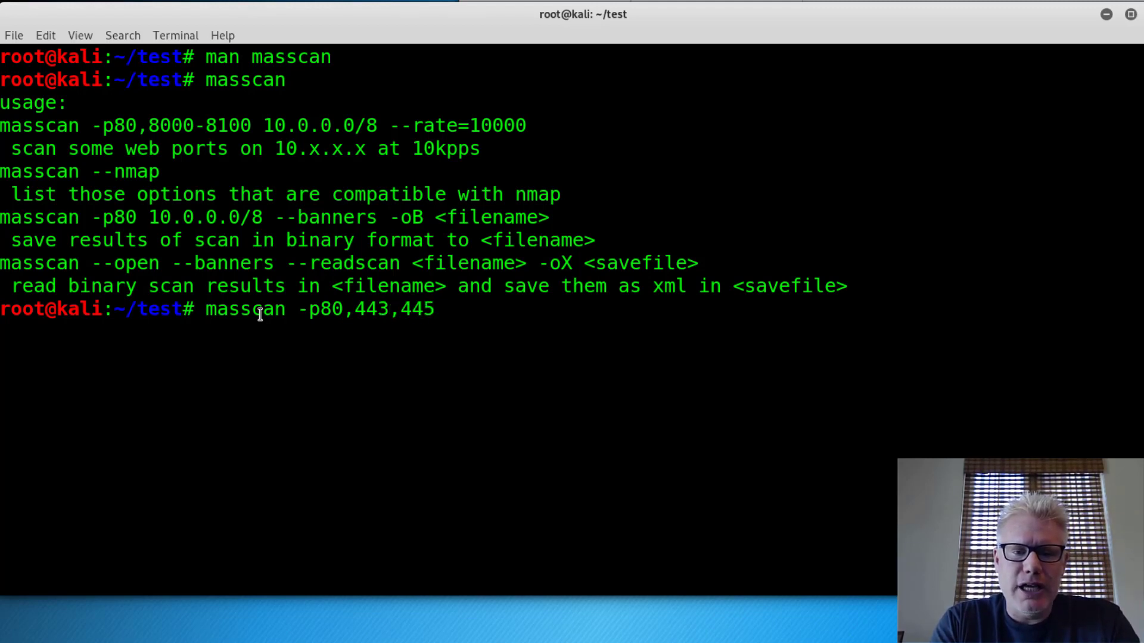
pyautogui.write('54.2')
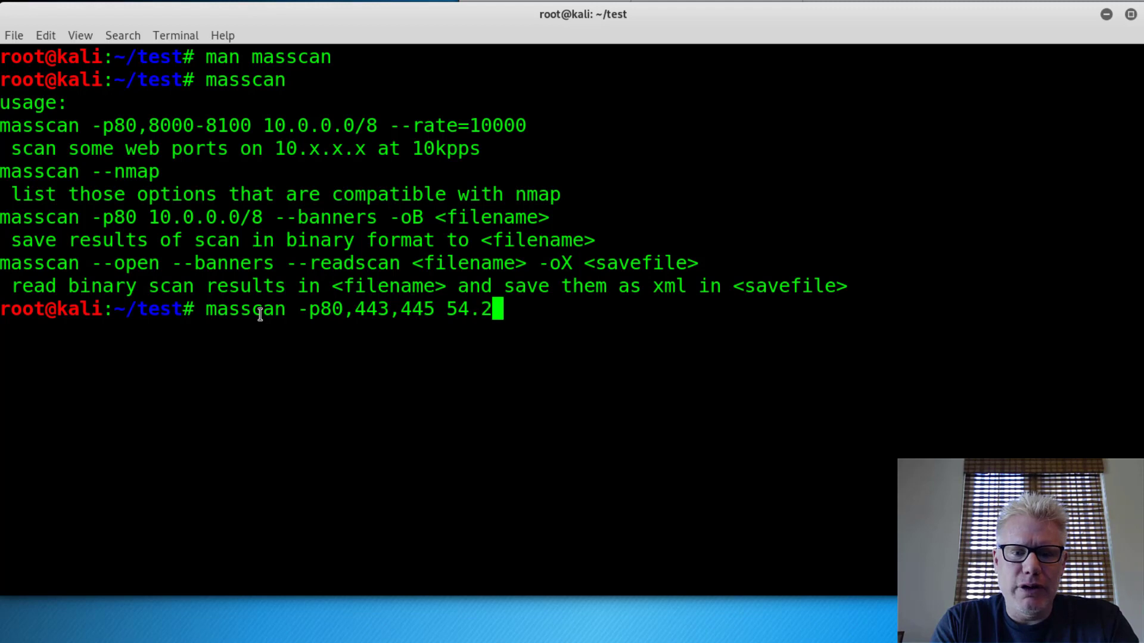
pyautogui.write('50.0.0/')
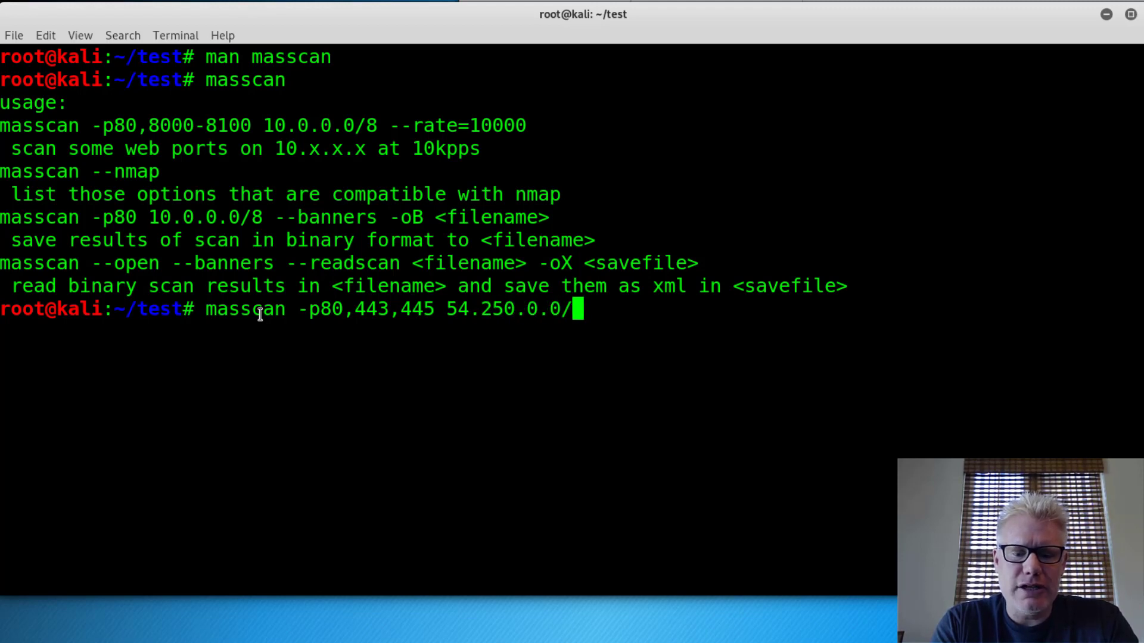
pyautogui.write('16')
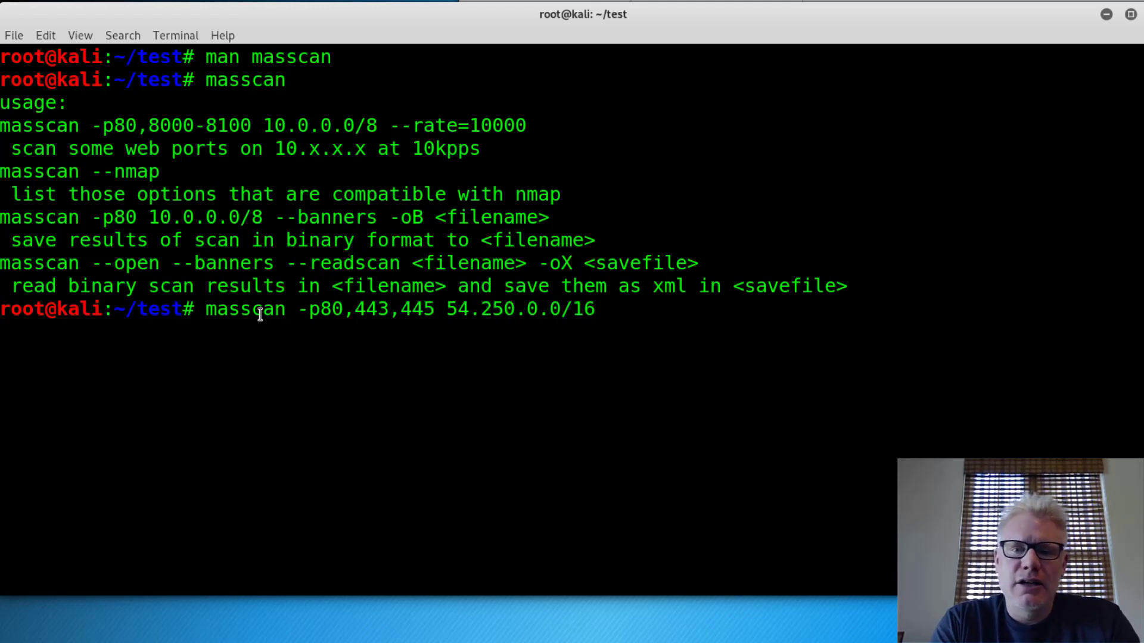
# Add greppable output -oG 54.25-ports80-443-445.txt to the command
pyautogui.write('-')
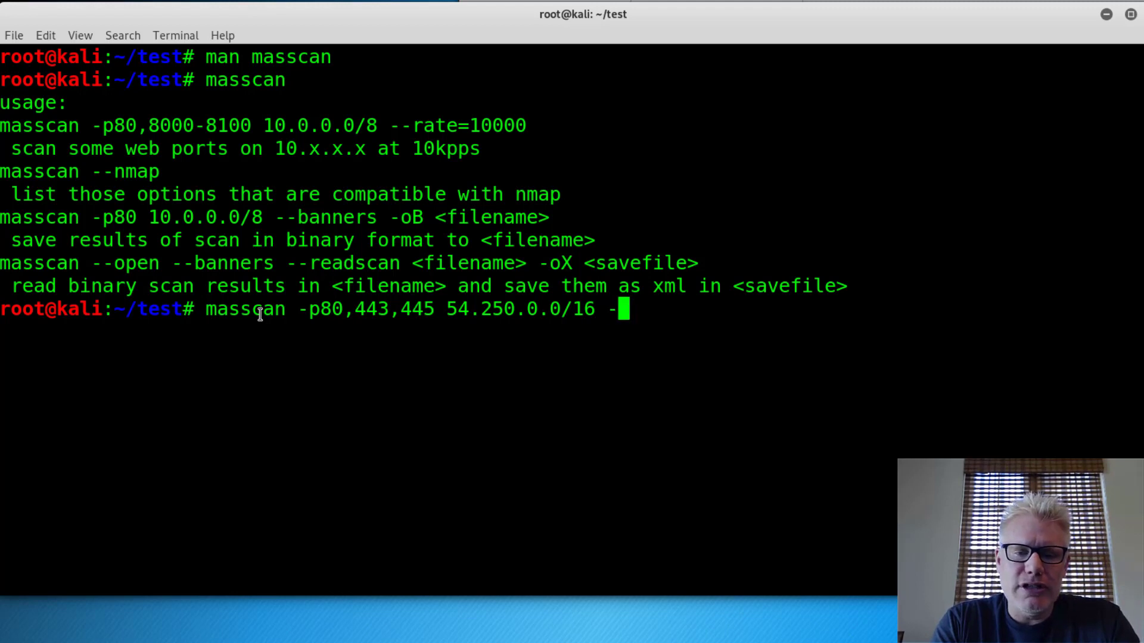
pyautogui.write('G')
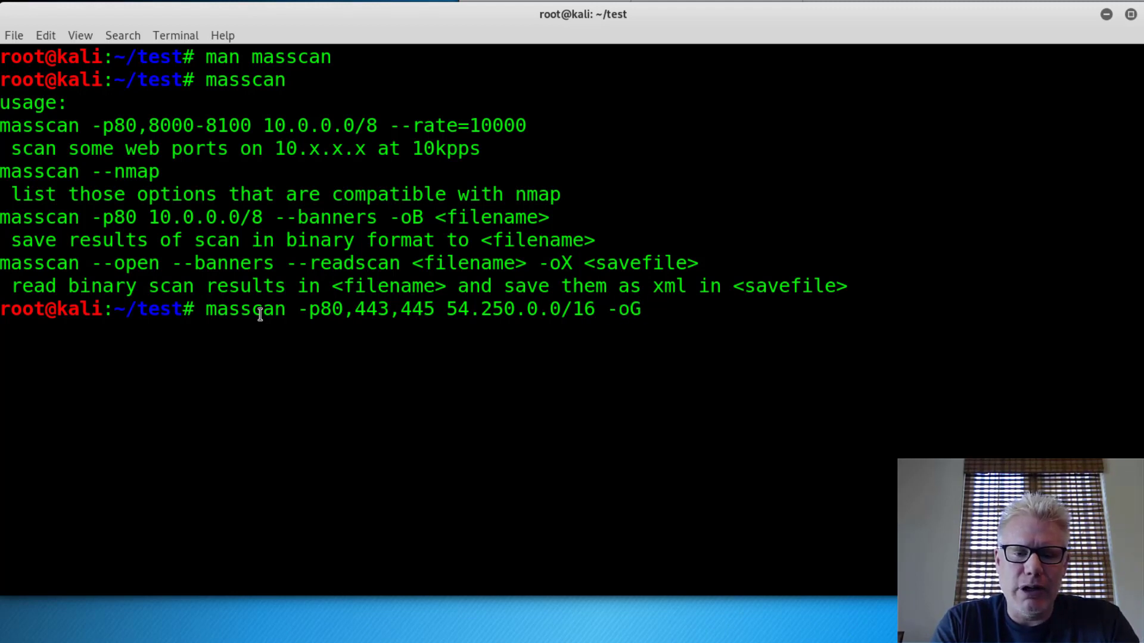
pyautogui.write('54.250')
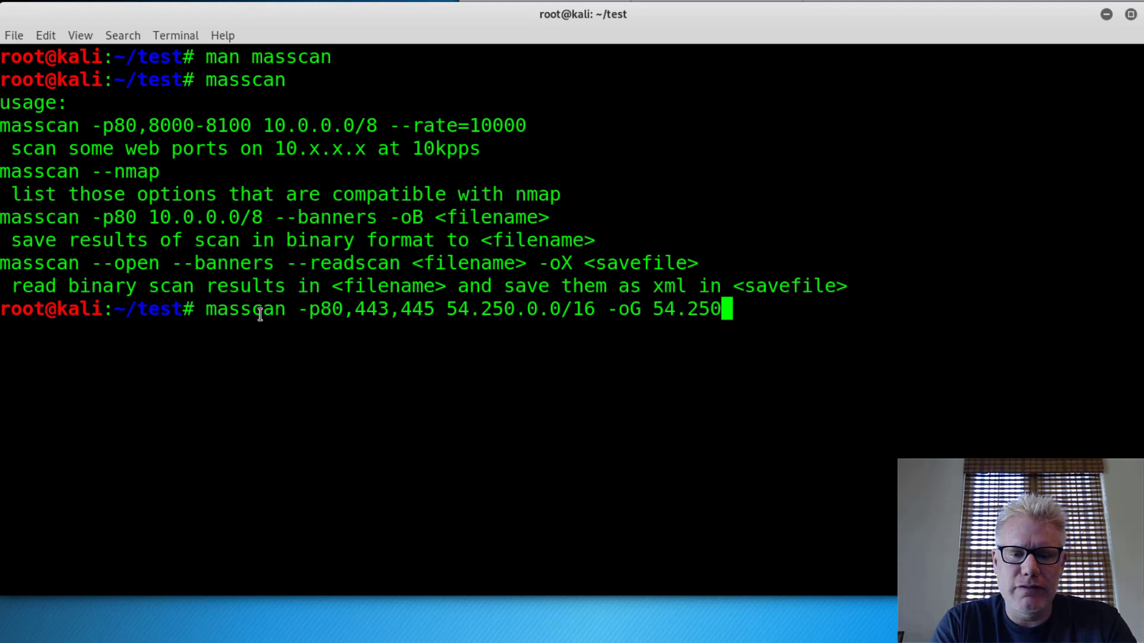
pyautogui.write('-')
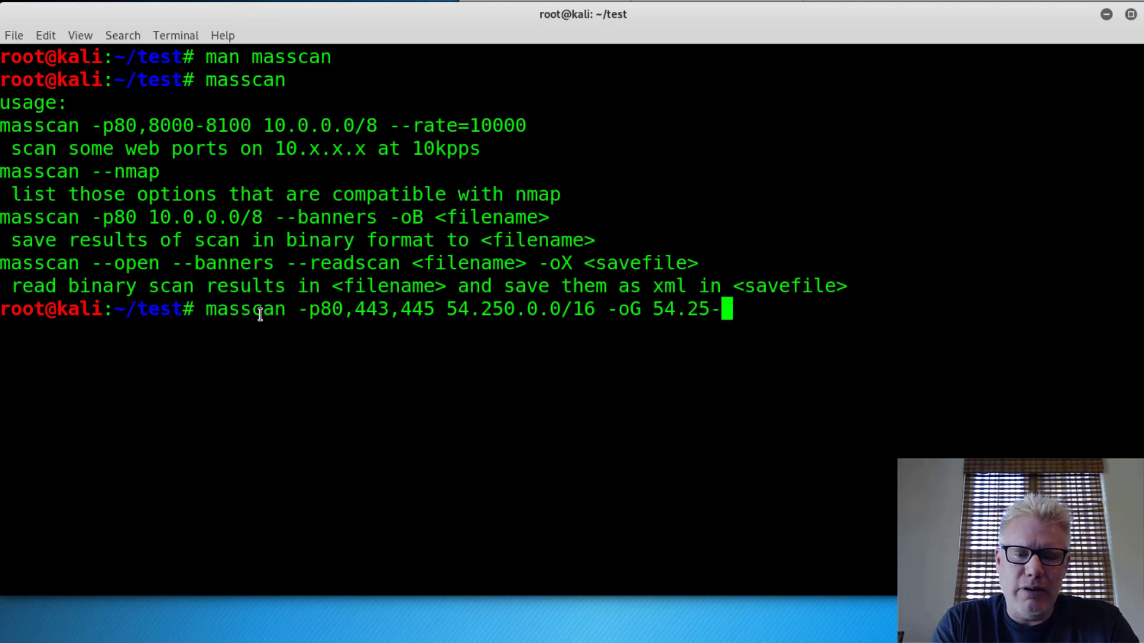
pyautogui.write('ports')
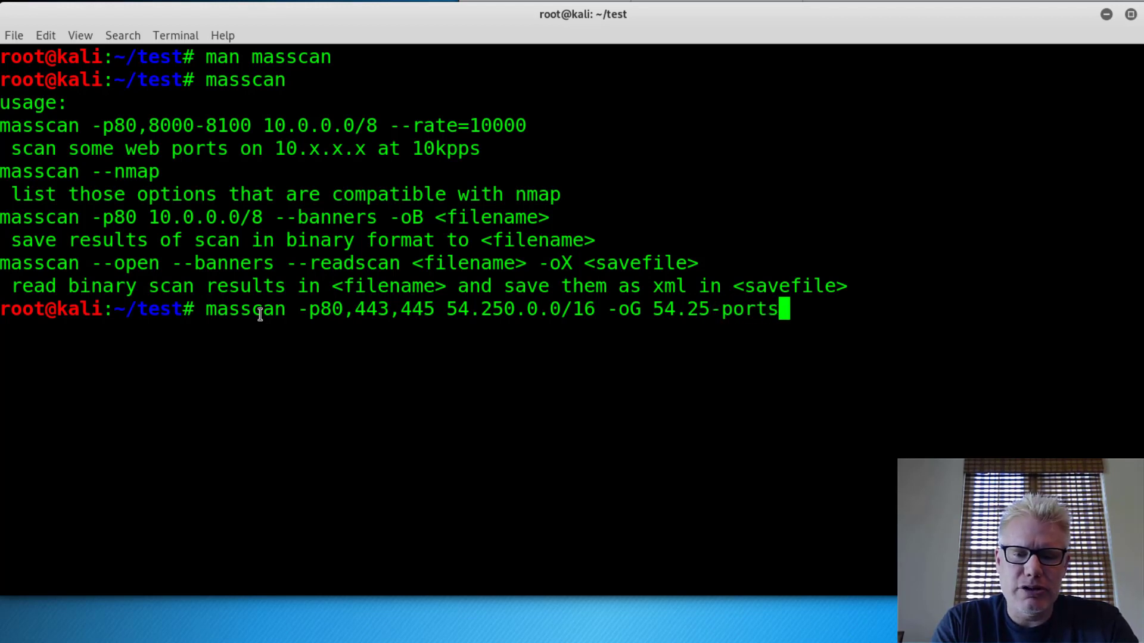
pyautogui.write('80')
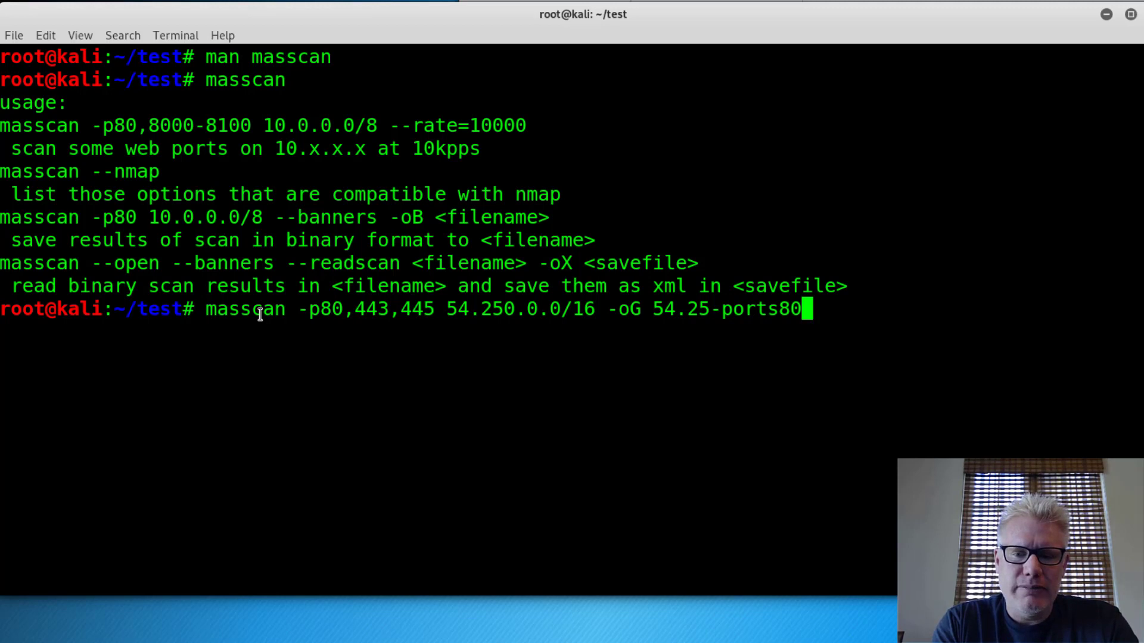
pyautogui.write('-443-')
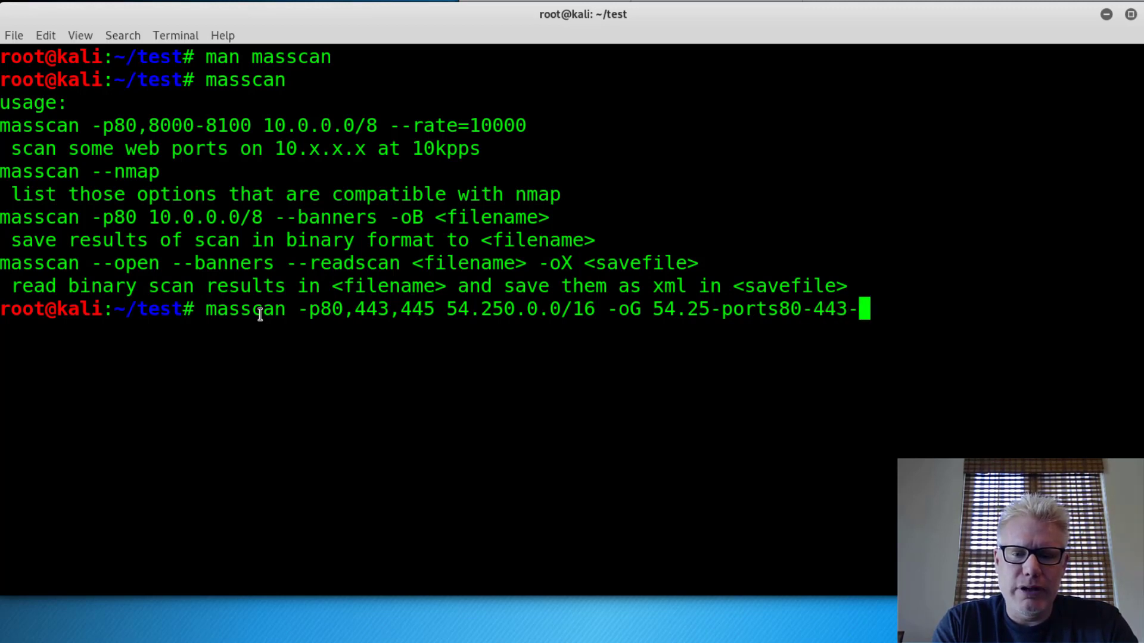
pyautogui.write('445.txt')
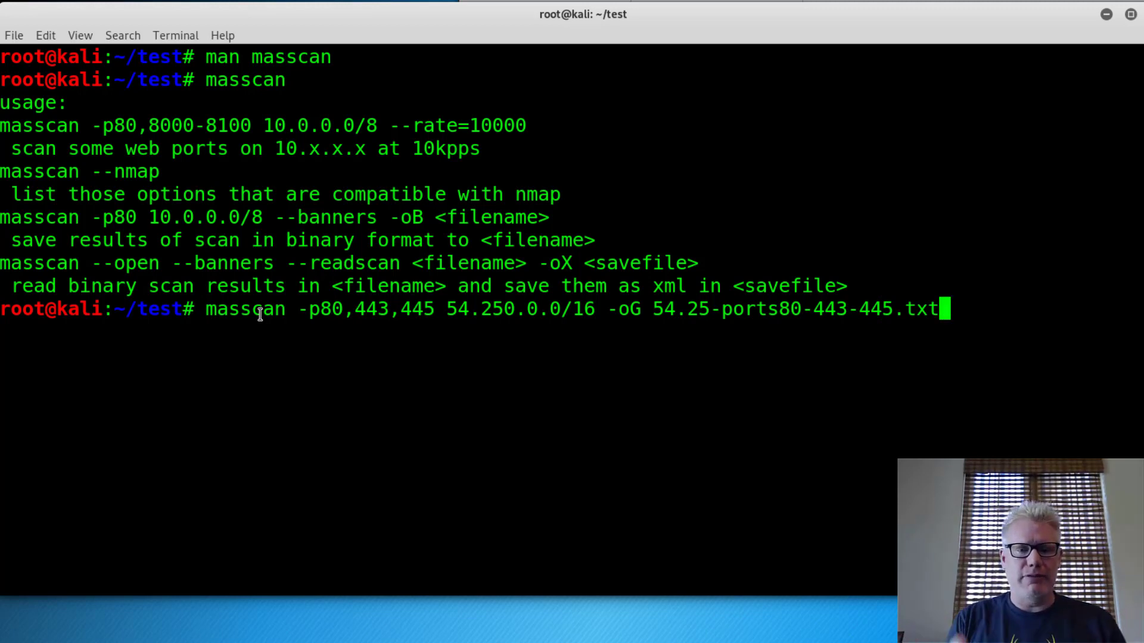
# Append --rate=100000 to finish the masscan command
pyautogui.write('--')
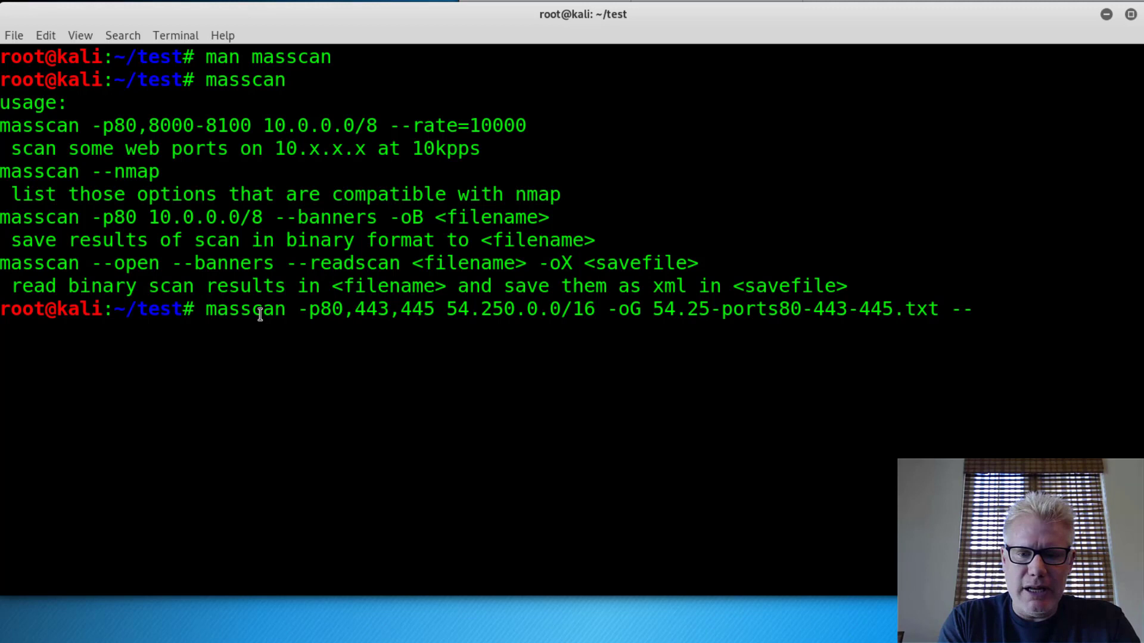
pyautogui.write('rate')
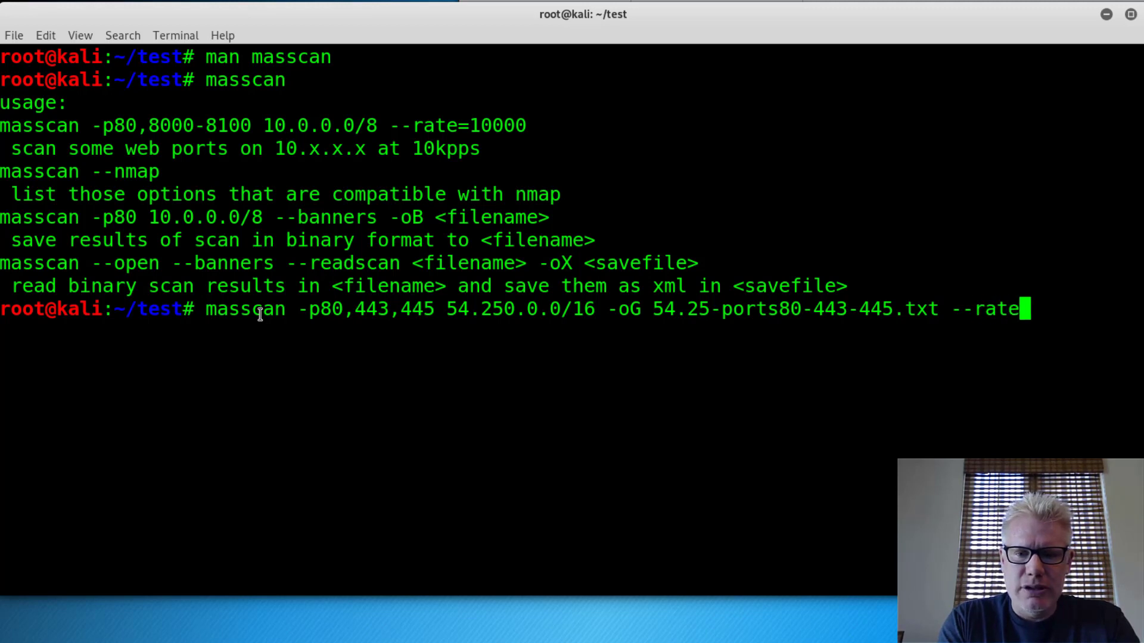
pyautogui.write('1')
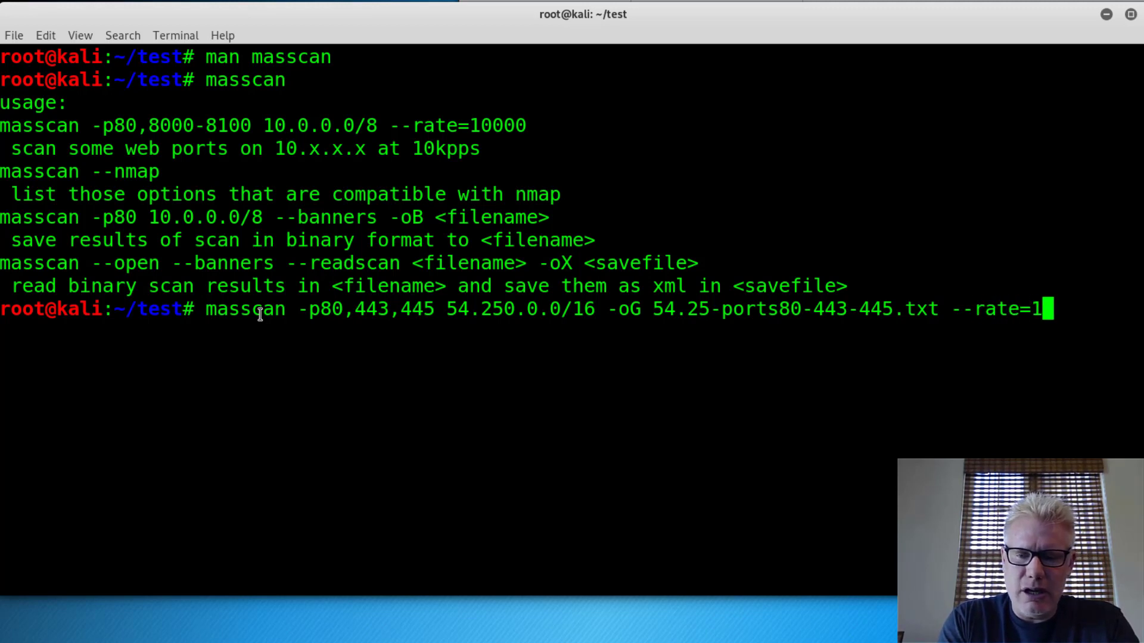
pyautogui.write('00000')
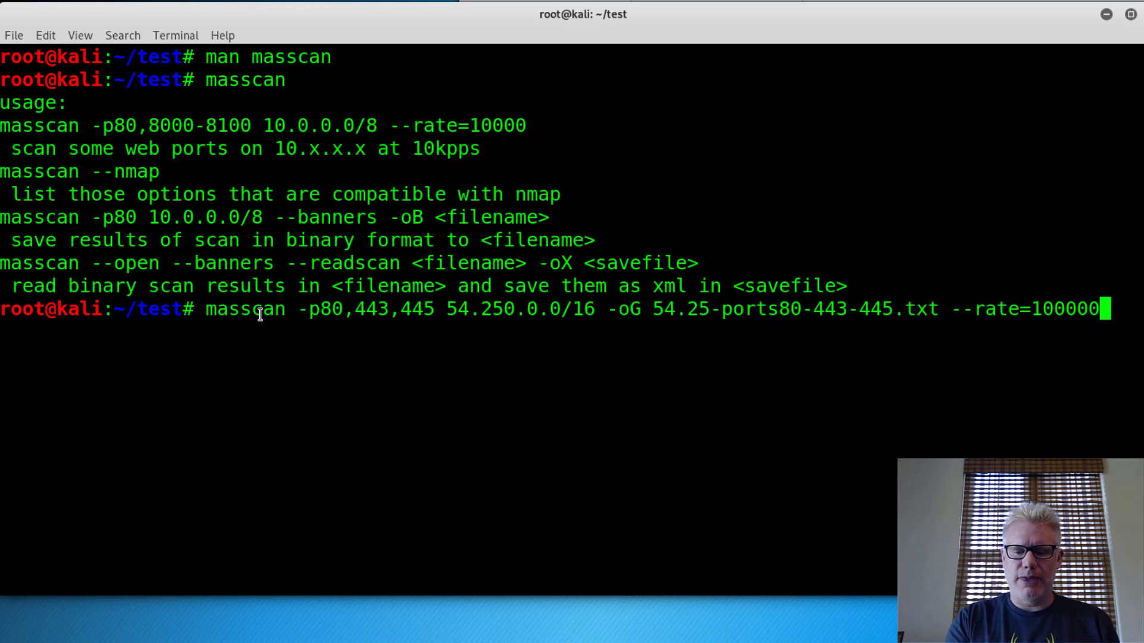
# Execute the masscan SYN scan of 65536 hosts on 3 ports and wait for completion
pyautogui.press('Return')
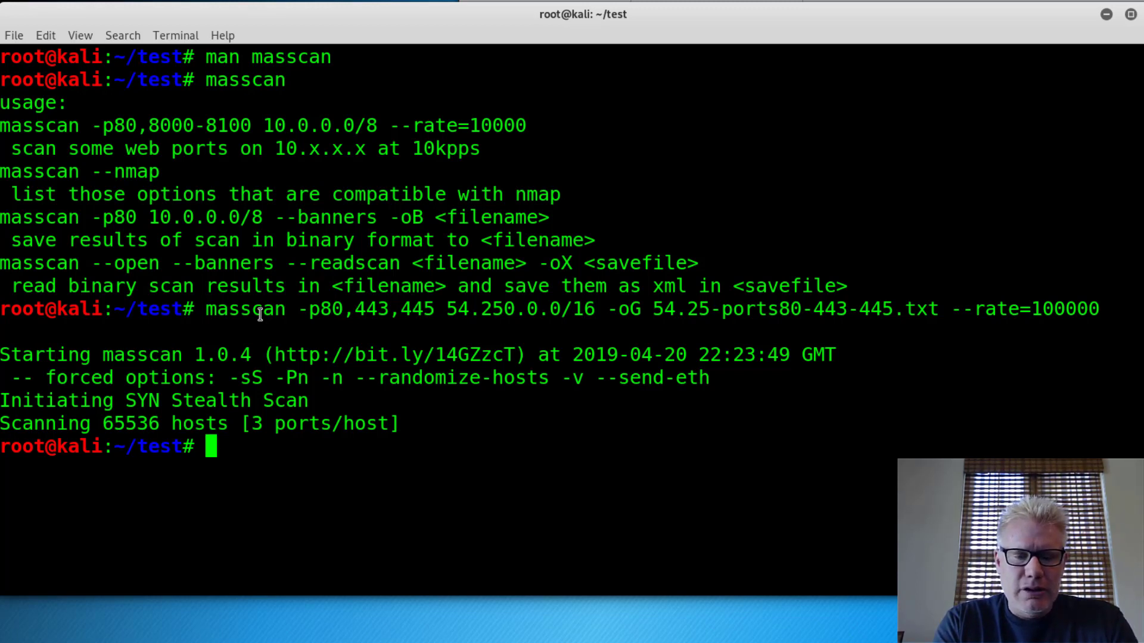
# Display the scan results with 'more 54.25-ports80-443-445.txt'
pyautogui.write('more -')
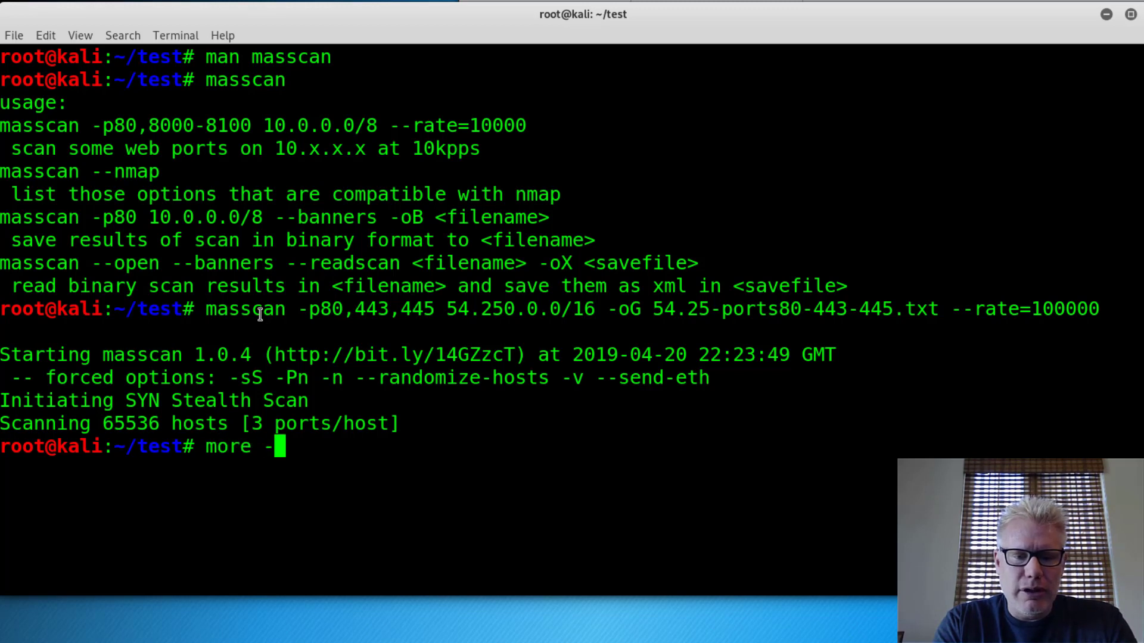
pyautogui.press('BackSpace')
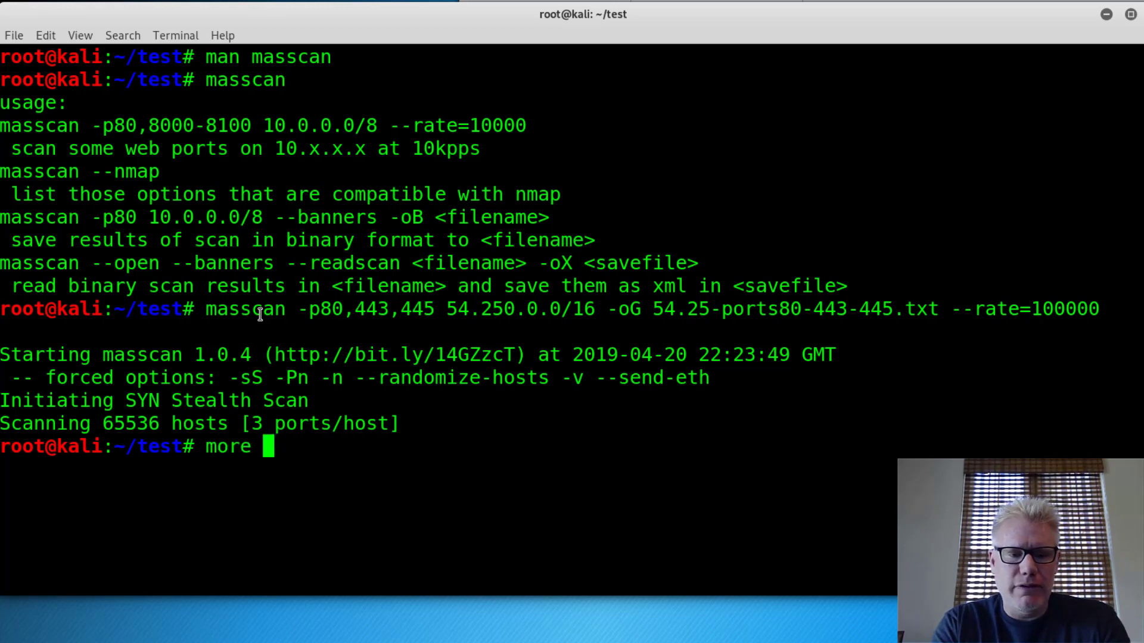
pyautogui.write('54.25-ports80-443-445.txt')
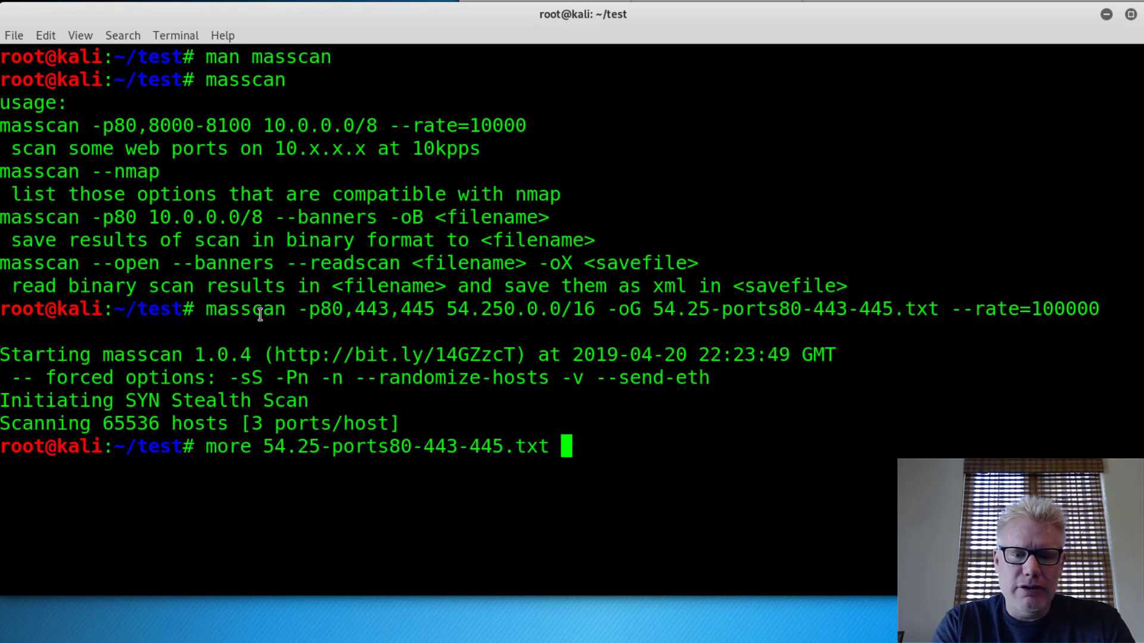
pyautogui.press('Return')
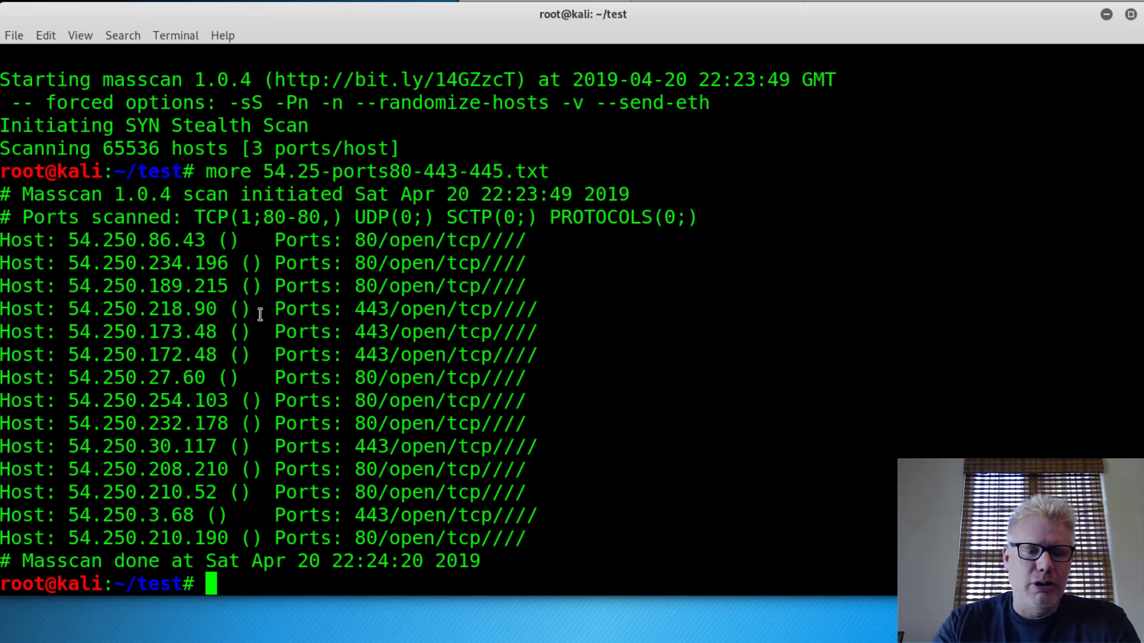
pyautogui.moveTo(210, 262)
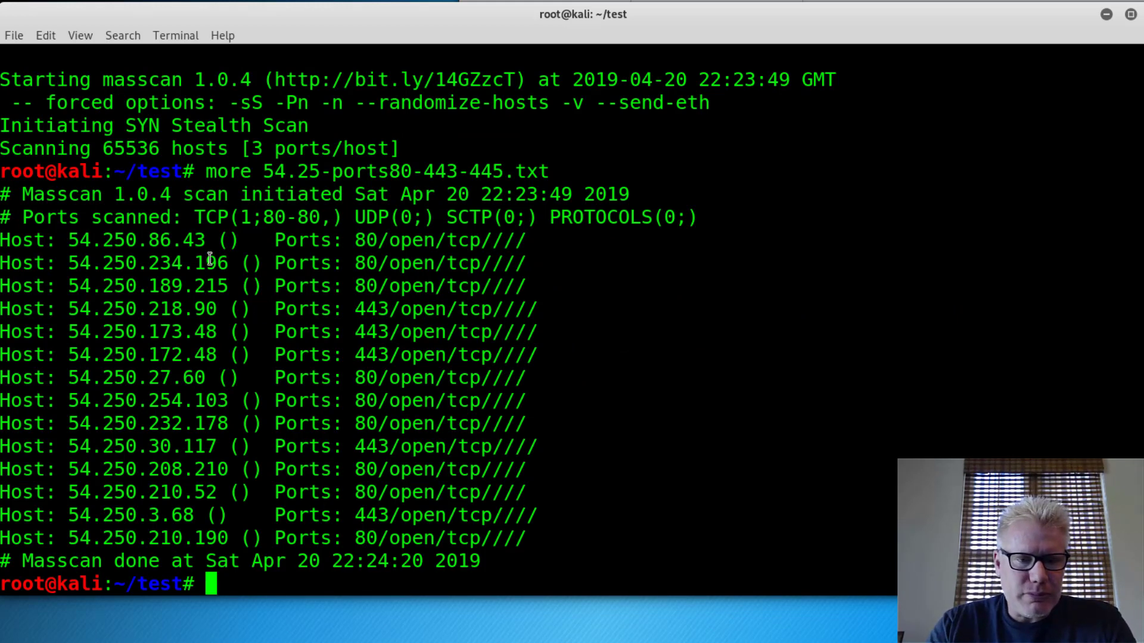
# Select and copy the first open host address 54.250.86.43
pyautogui.doubleClick(145, 240)
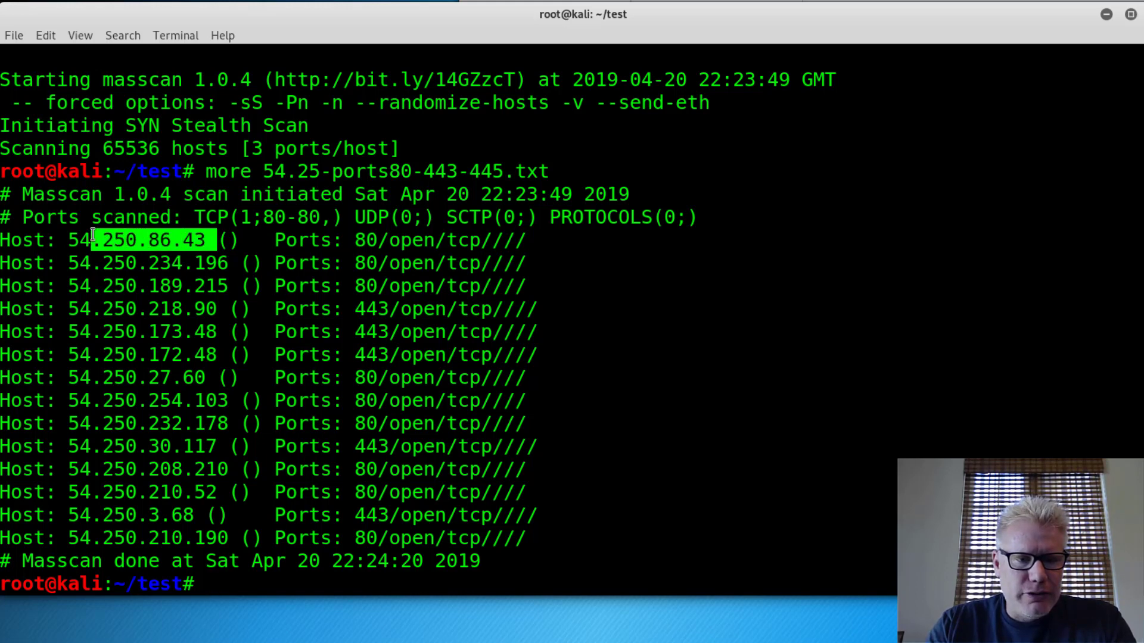
pyautogui.rightClick(146, 239)
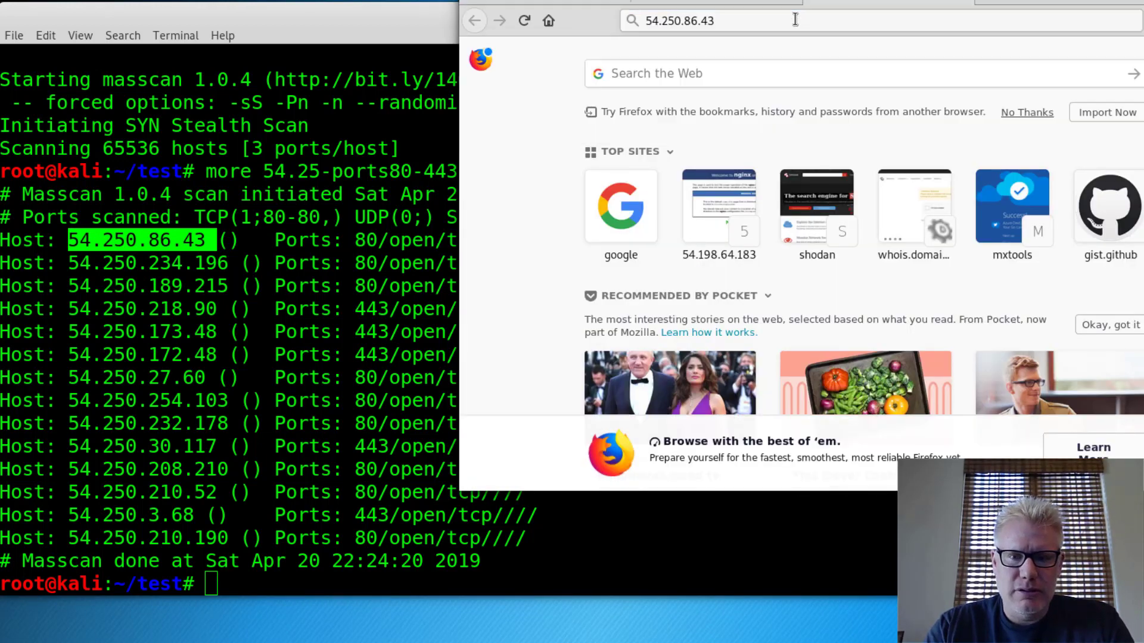
# Load 54.250.86.43 in Firefox, showing the Amazon Linux AMI test page
pyautogui.press('Return')
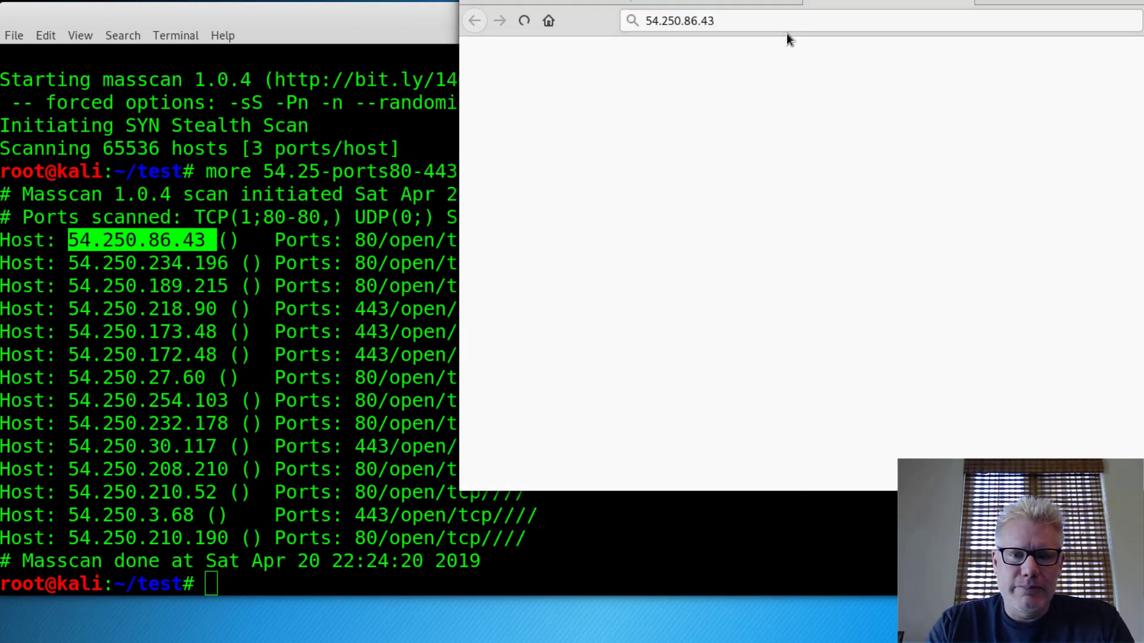
pyautogui.press('Return')
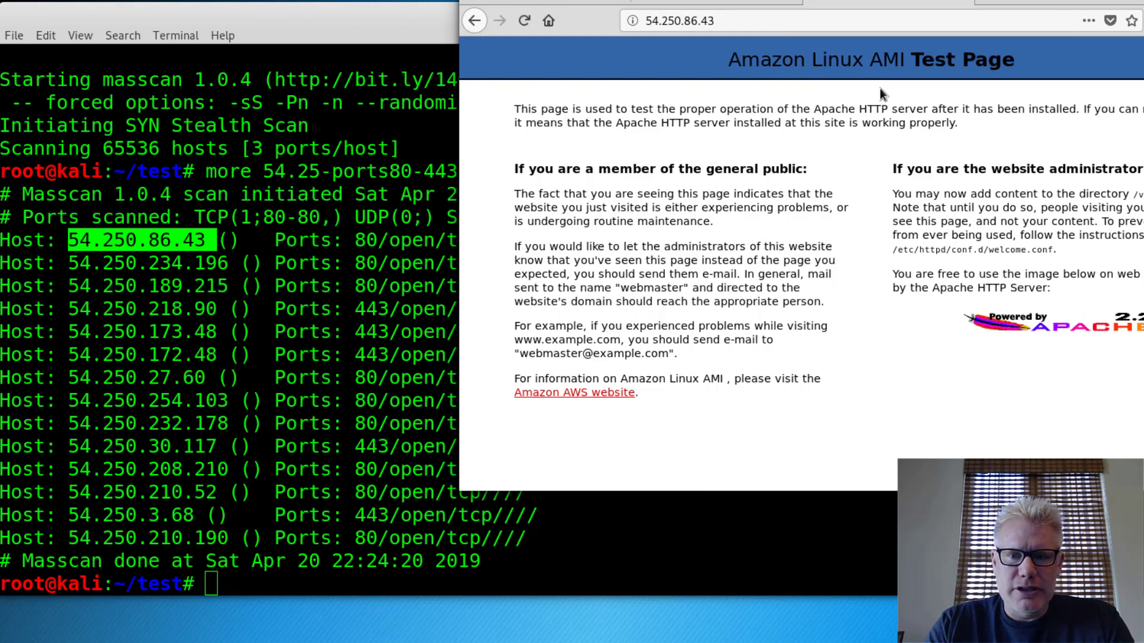
pyautogui.moveTo(212, 383)
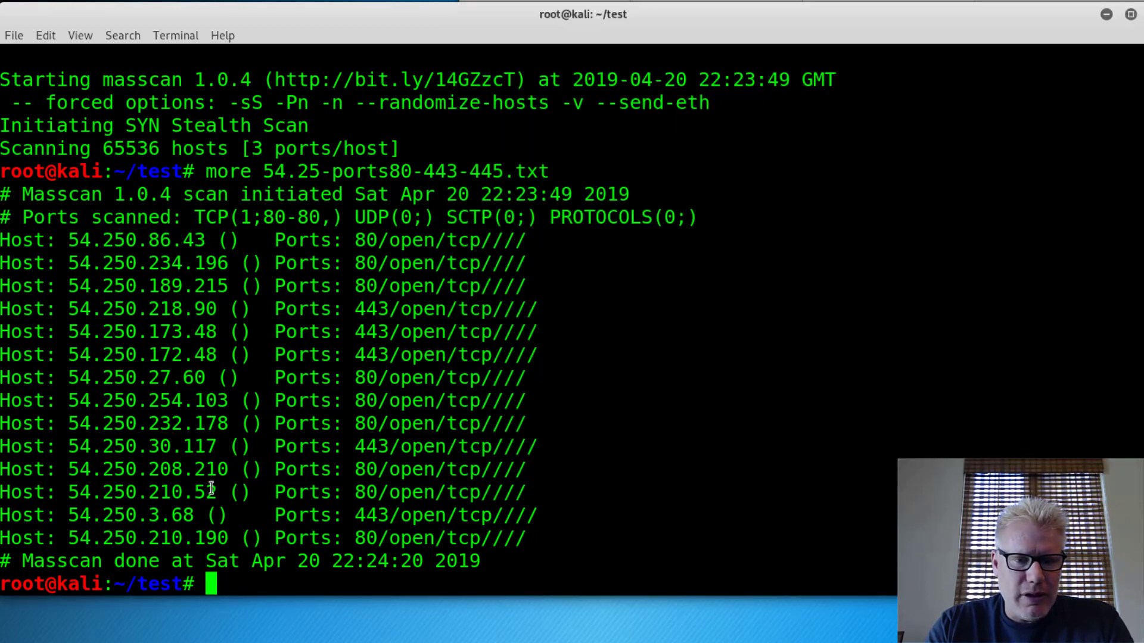
# Select and copy the last open host address 54.250.210.190 from the results
pyautogui.doubleClick(197, 539)
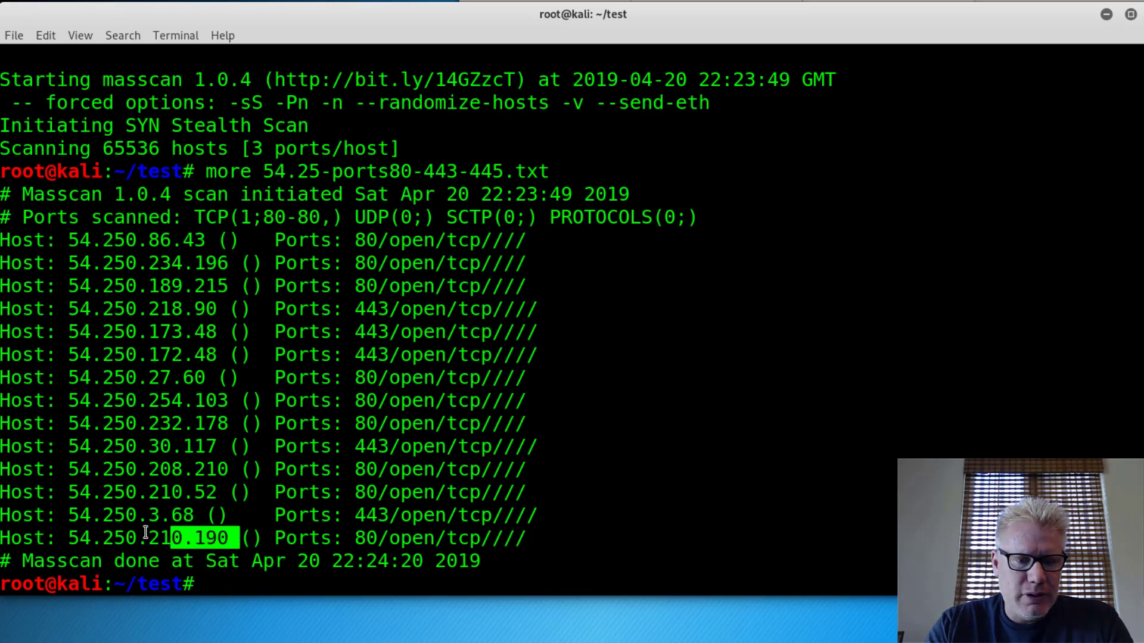
pyautogui.press('ctrl+c')
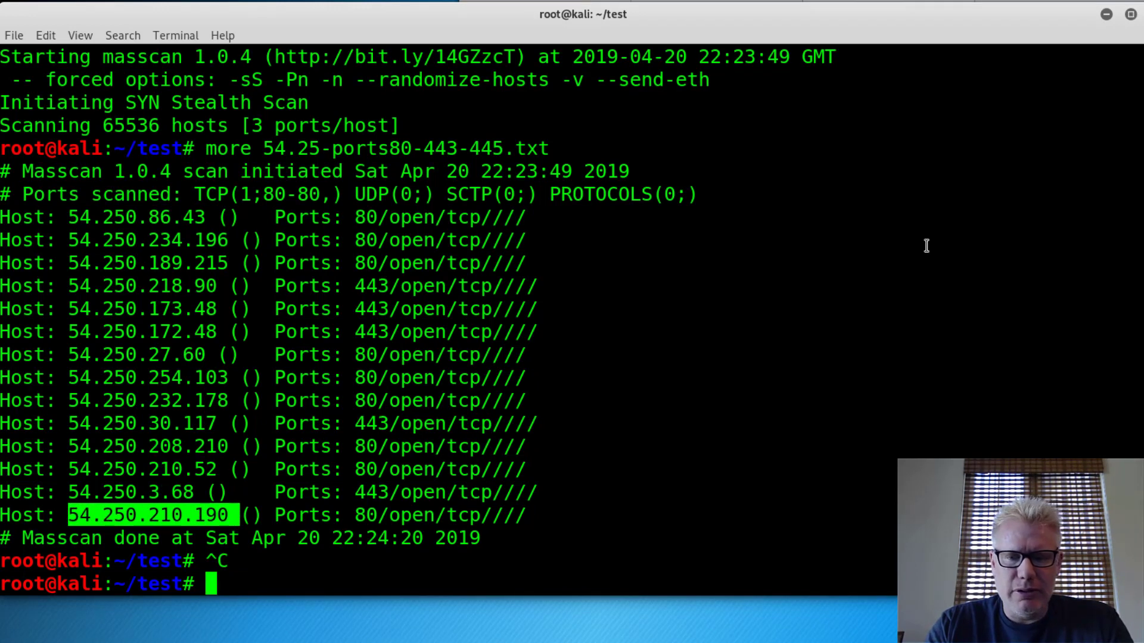
pyautogui.rightClick(212, 358)
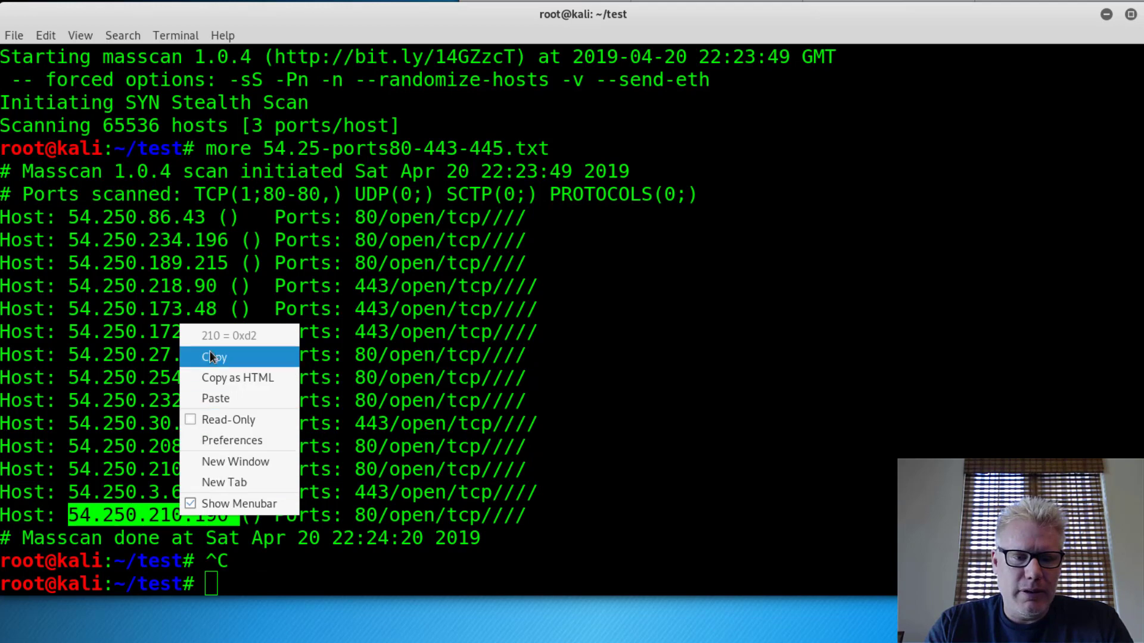